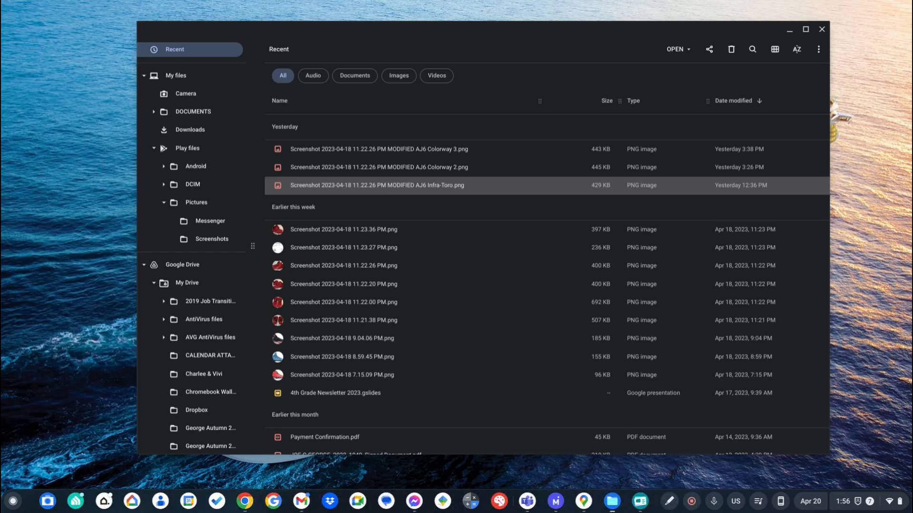
Open Play files > Pictures > Screenshots and scroll down to the AJ6 screenshots.
left_click(211, 238)
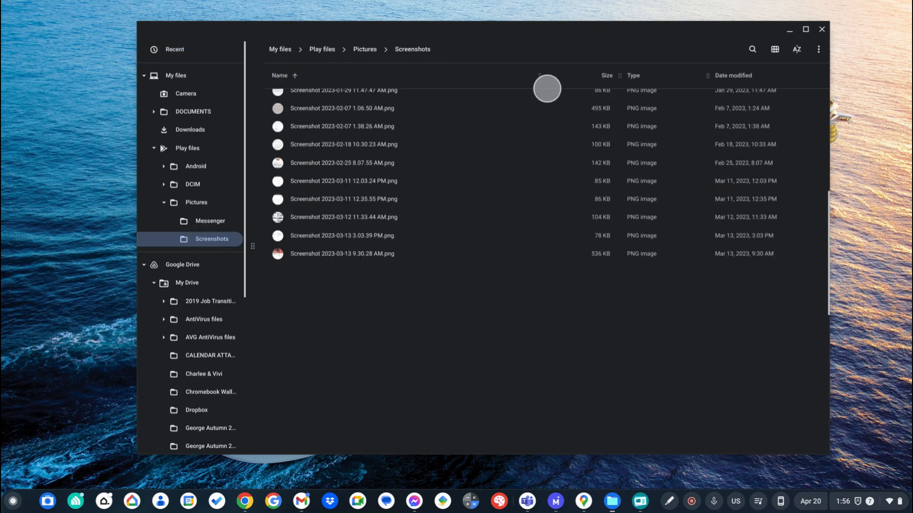
scroll("down", 3)
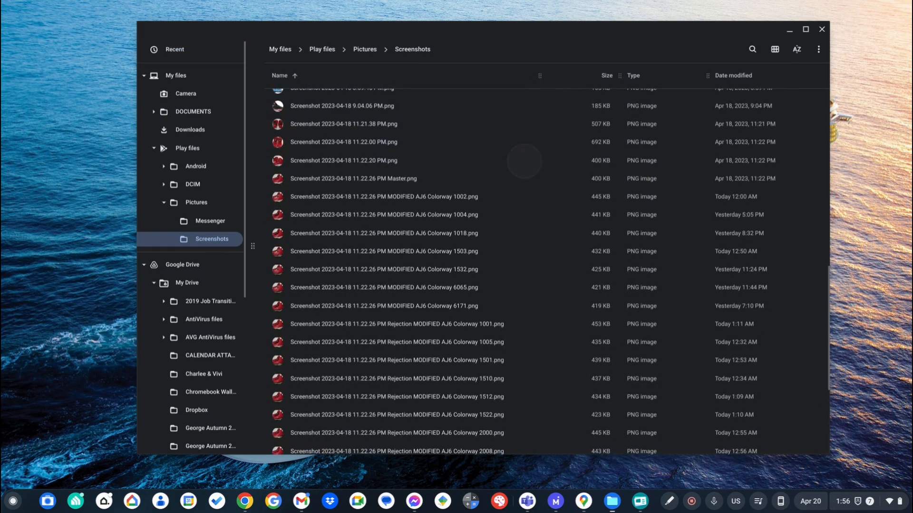
double_click(353, 179)
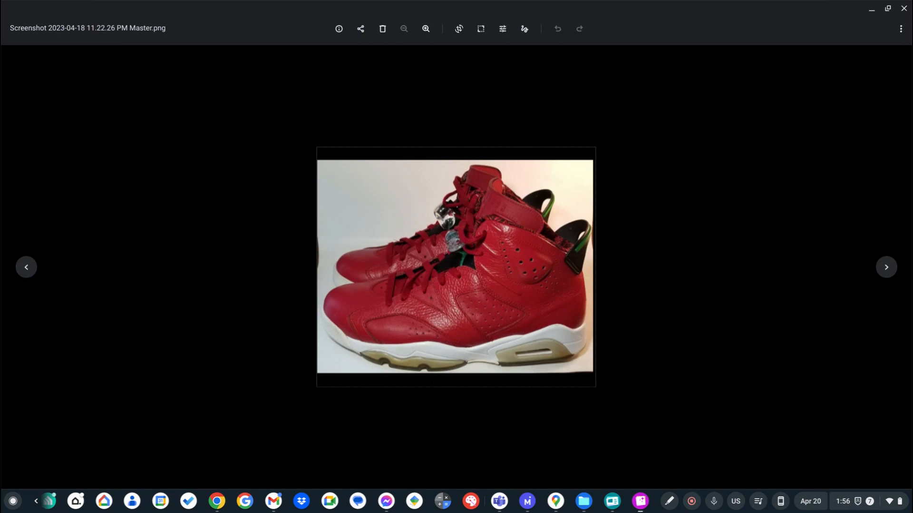
left_click(26, 267)
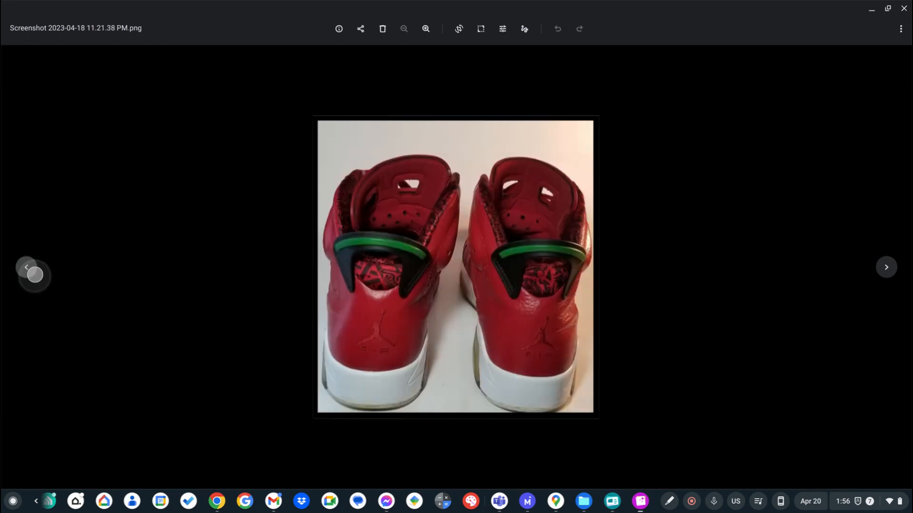
left_click(886, 267)
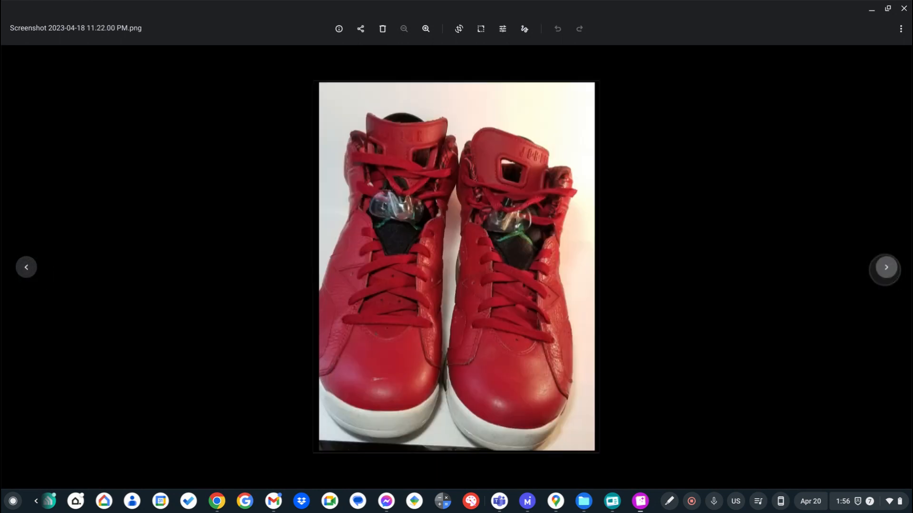
left_click(885, 267)
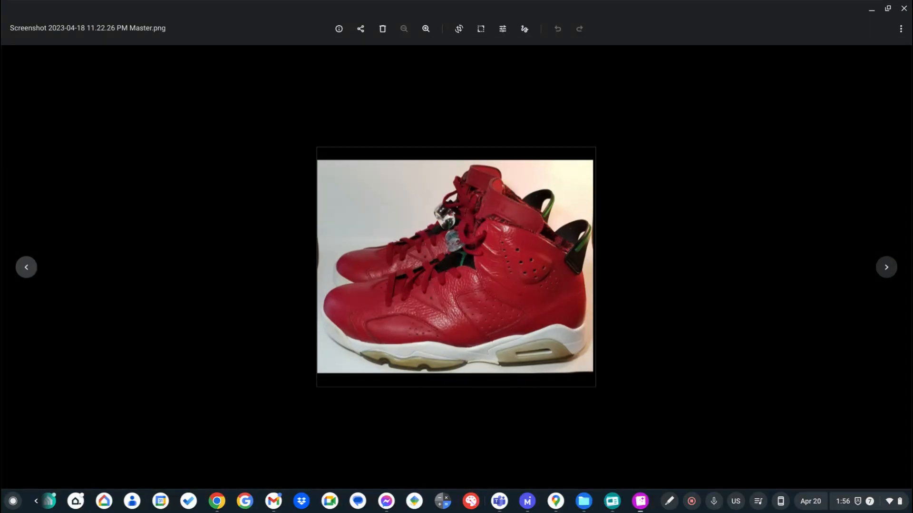
left_click(26, 267)
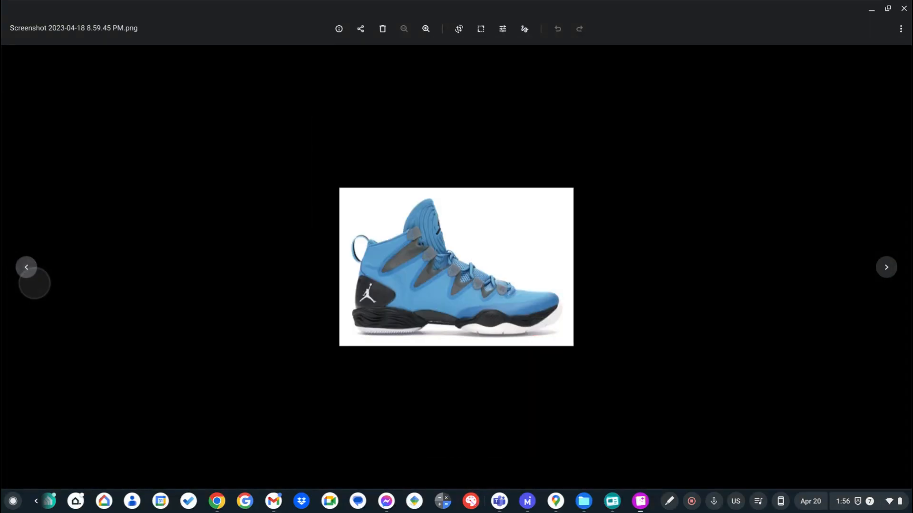
left_click(25, 271)
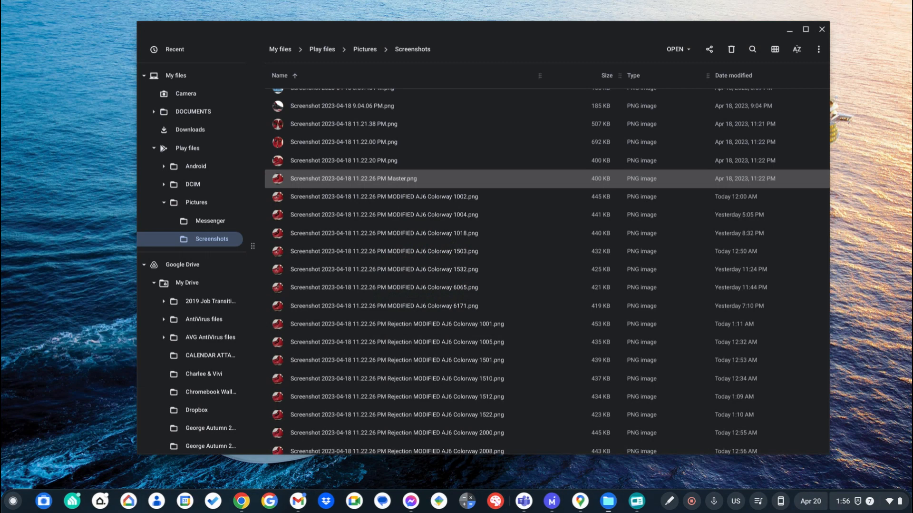
scroll("down", 3)
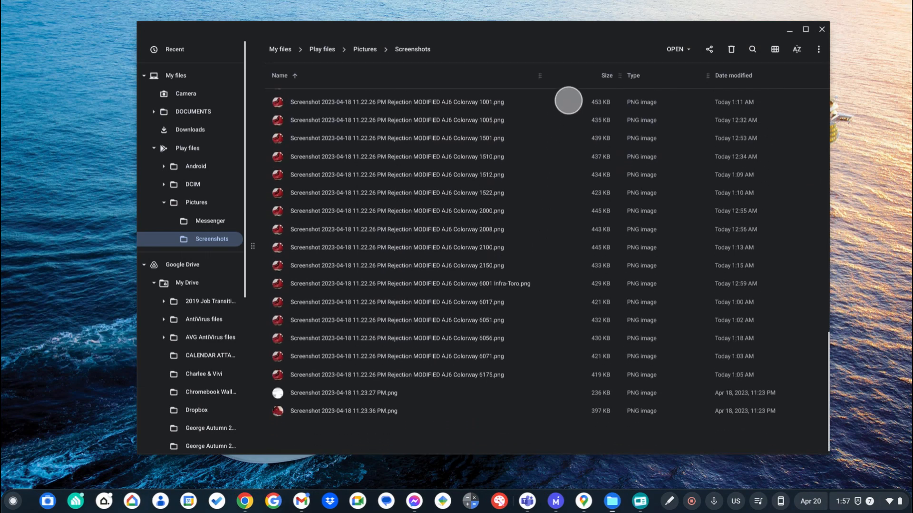
scroll("up", 3)
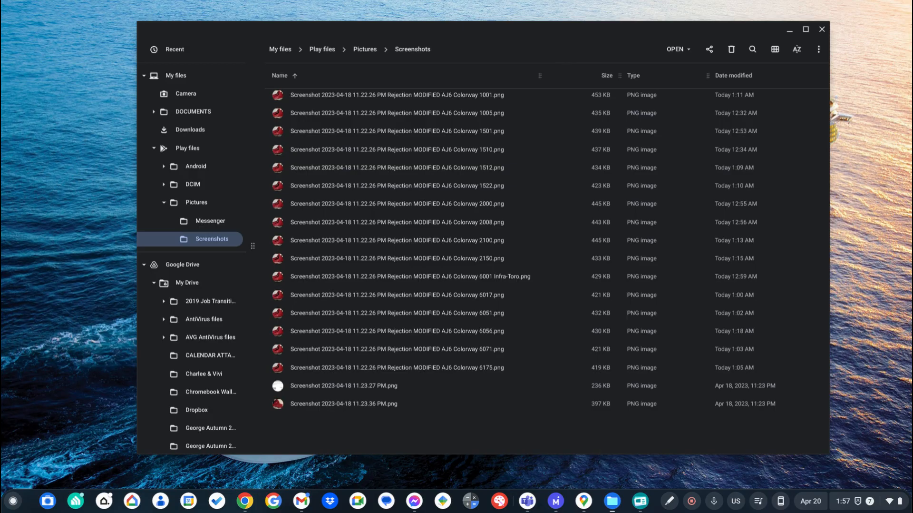
double_click(397, 94)
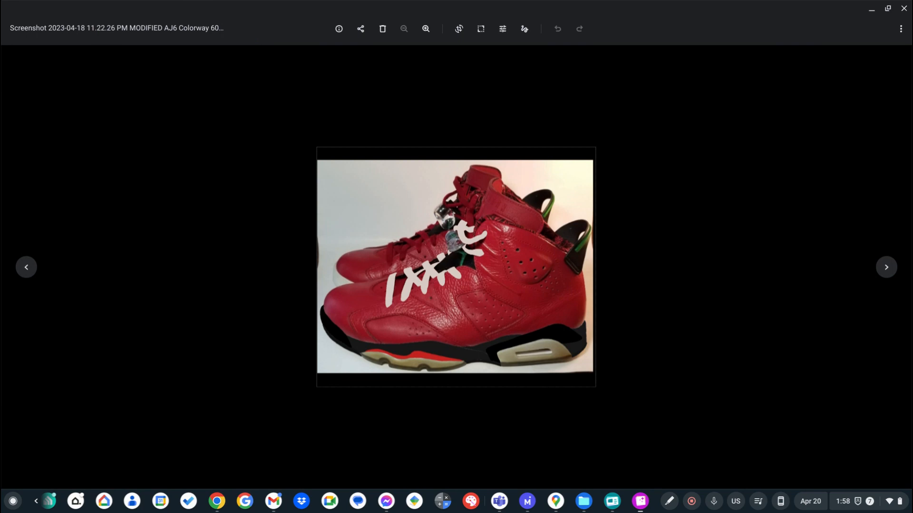
mouse_move(26, 267)
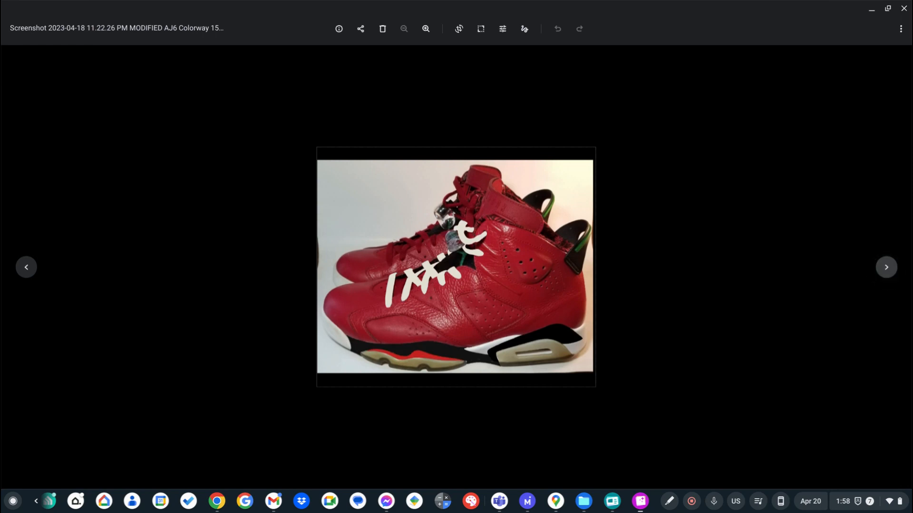
Step past an original AJ6 photo to the white-lace, black-midsole mockup.
left_click(885, 267)
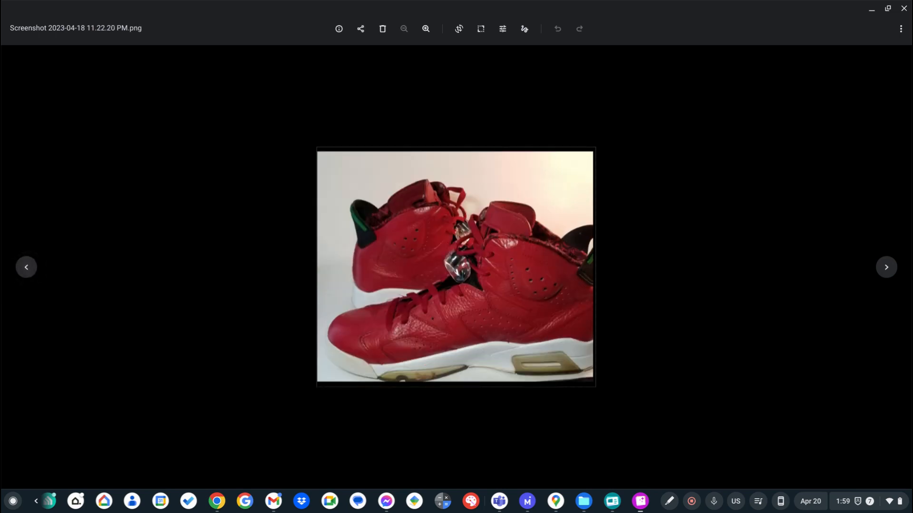
left_click(886, 267)
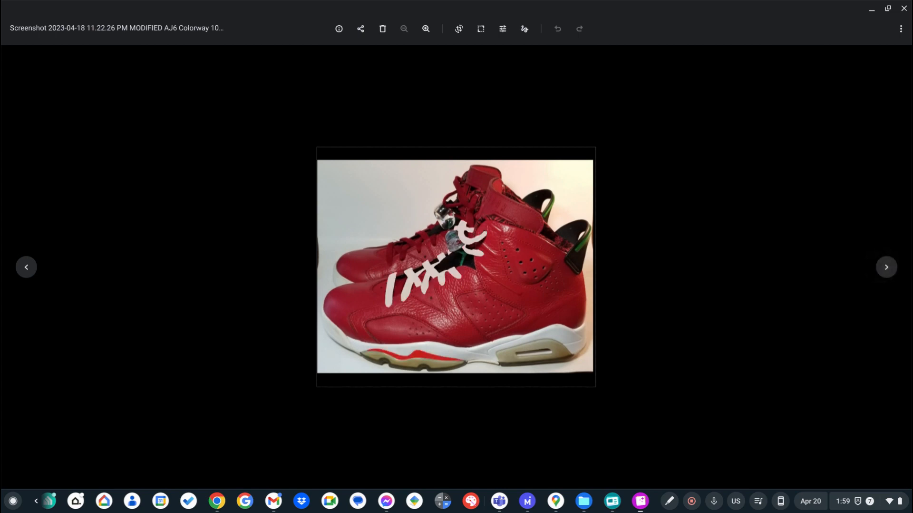
left_click(886, 267)
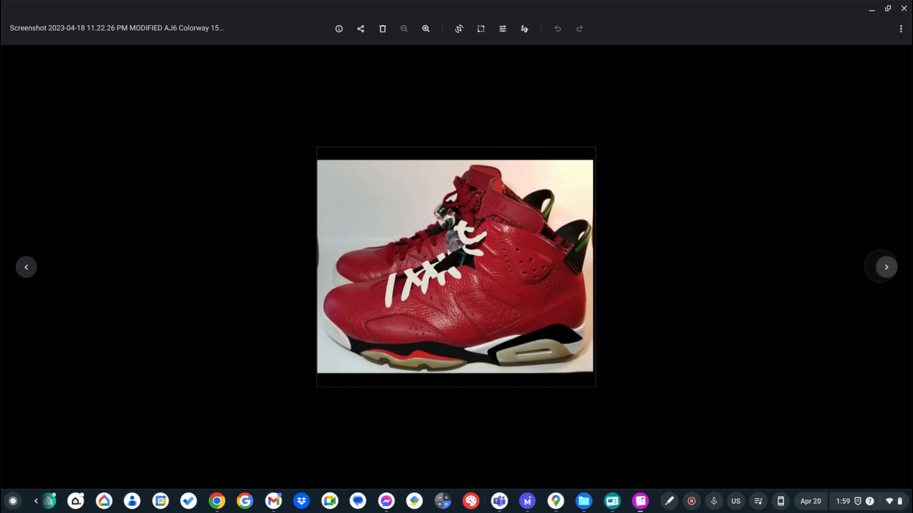
left_click(885, 267)
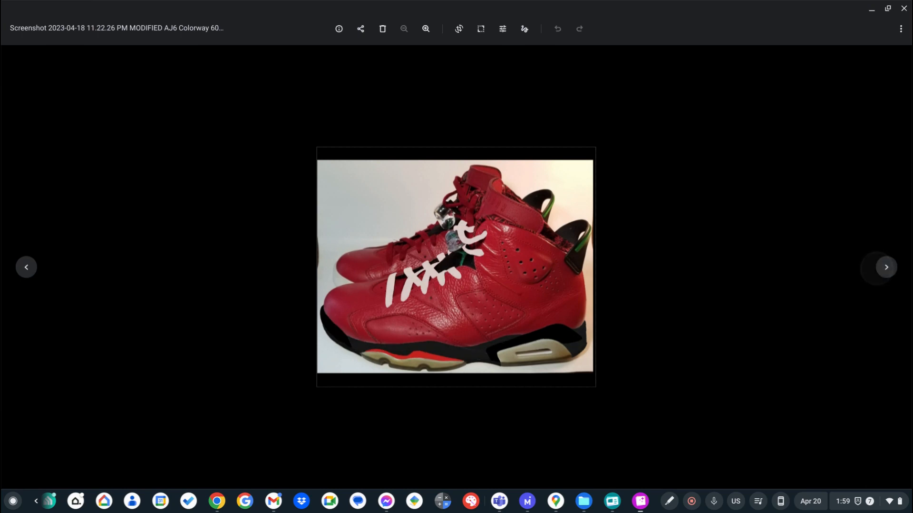